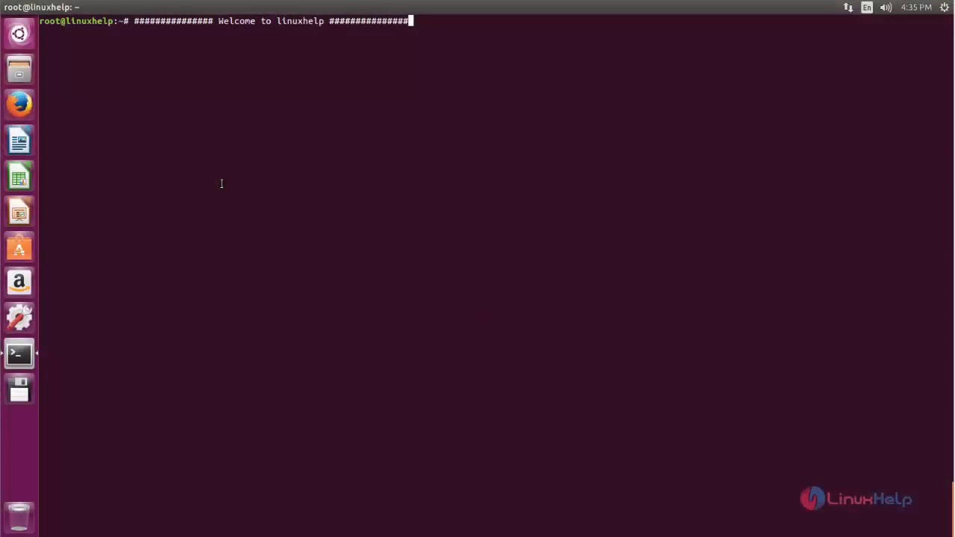
{"action": "mouse_move", "coordinate": [358, 232]}
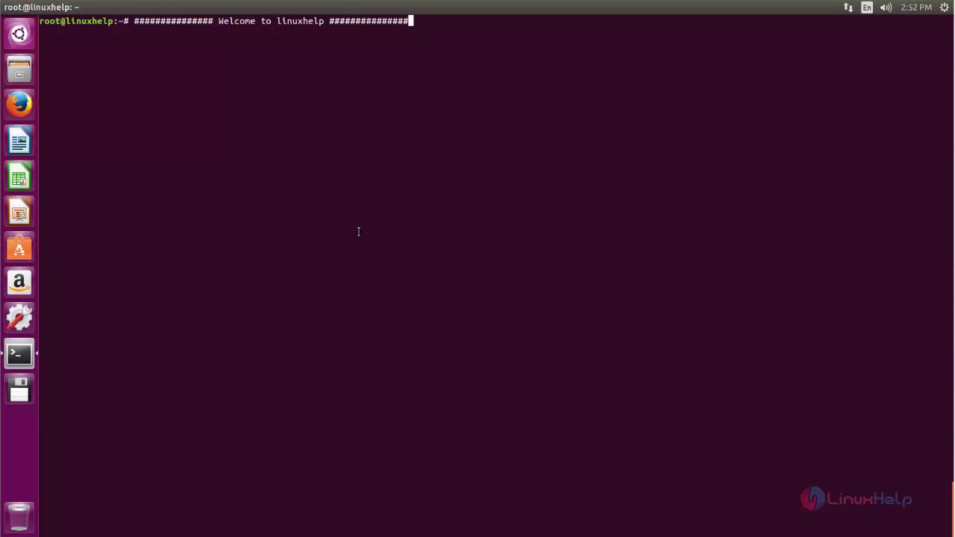
{"action": "mouse_move", "coordinate": [353, 239]}
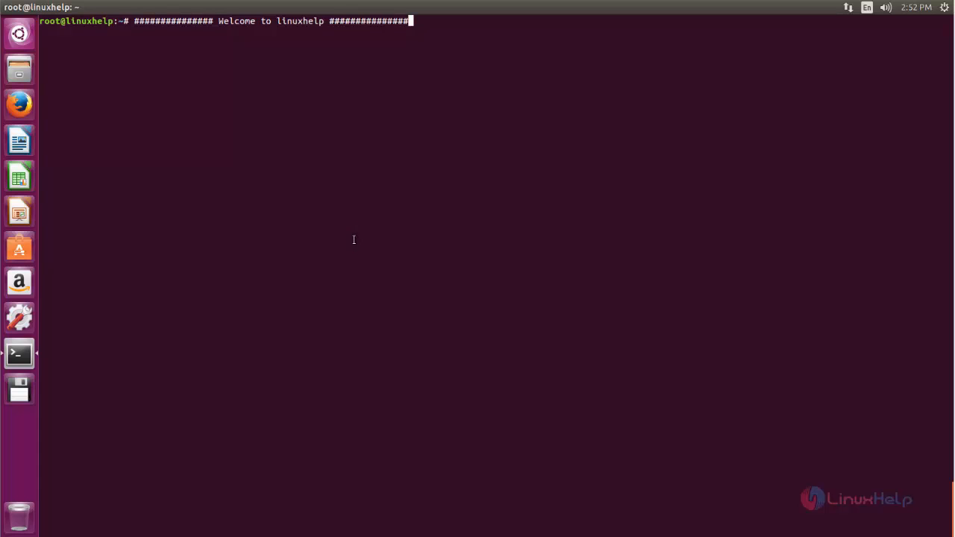
{"action": "mouse_move", "coordinate": [371, 259]}
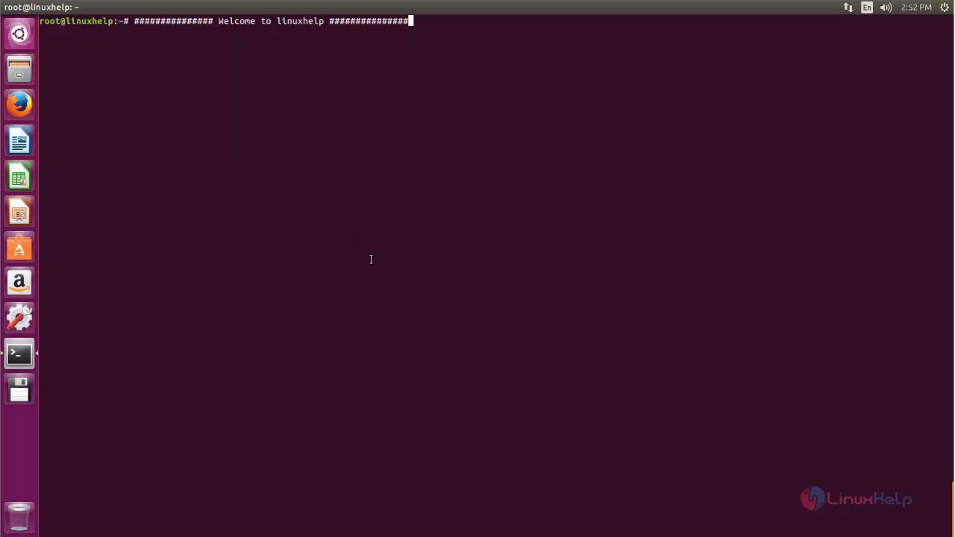
{"action": "mouse_move", "coordinate": [349, 256]}
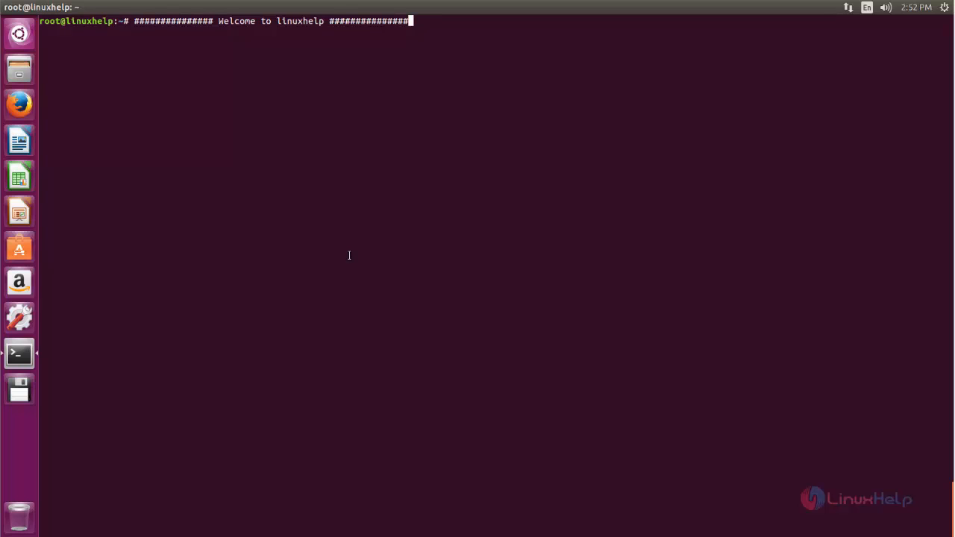
{"action": "mouse_move", "coordinate": [274, 244]}
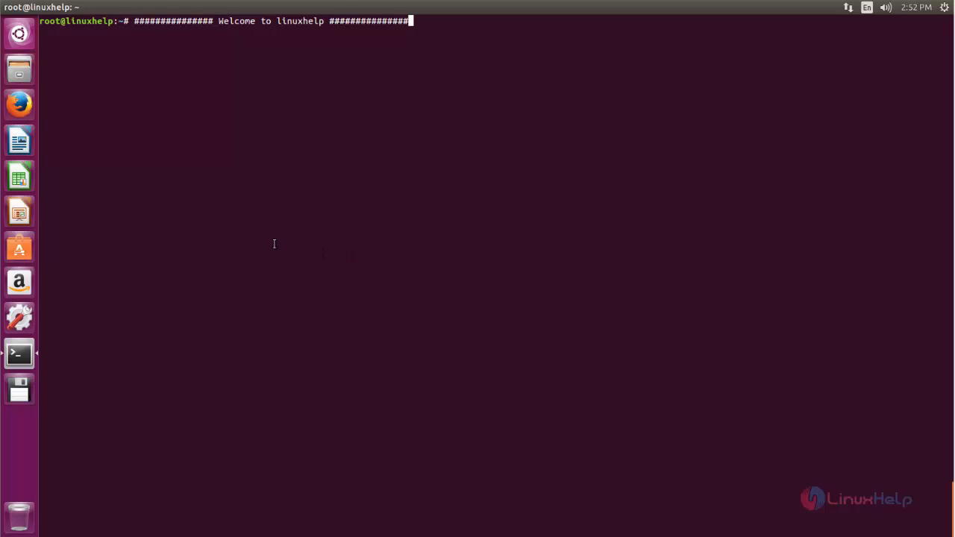
{"action": "mouse_move", "coordinate": [312, 341]}
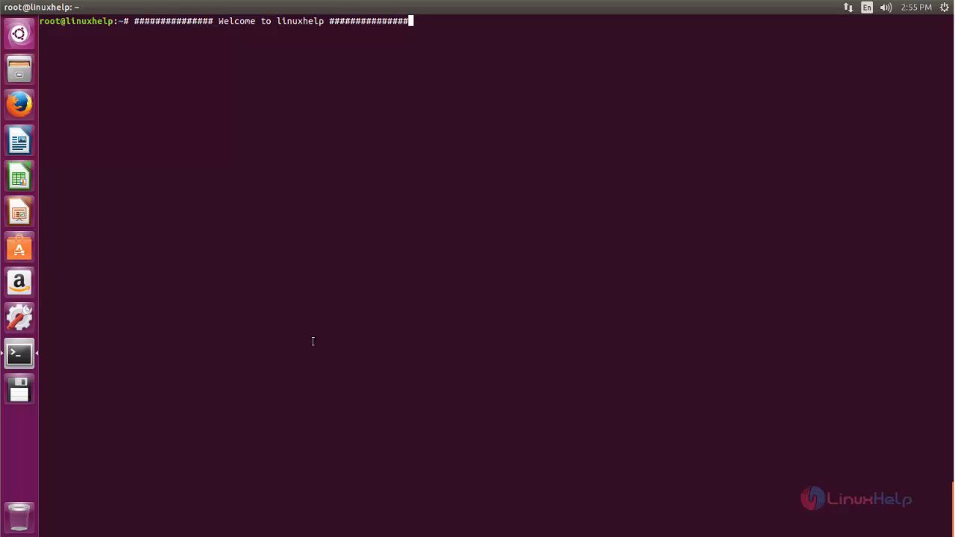
{"action": "mouse_move", "coordinate": [335, 329]}
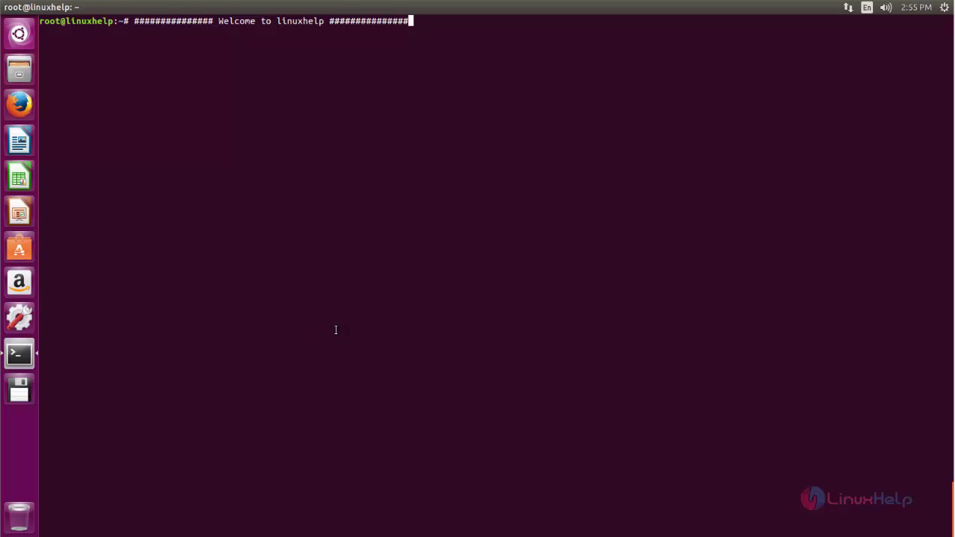
{"action": "mouse_move", "coordinate": [280, 137]}
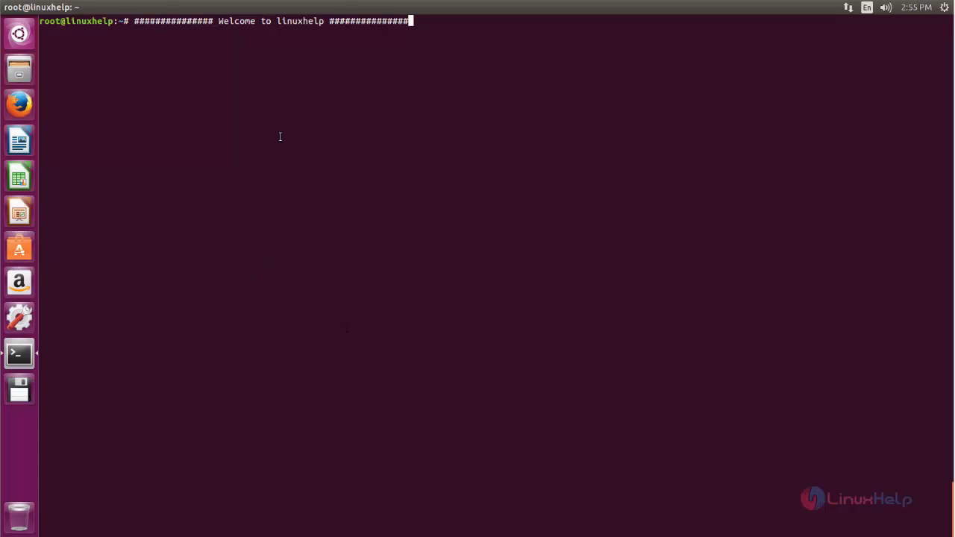
{"action": "mouse_move", "coordinate": [267, 212]}
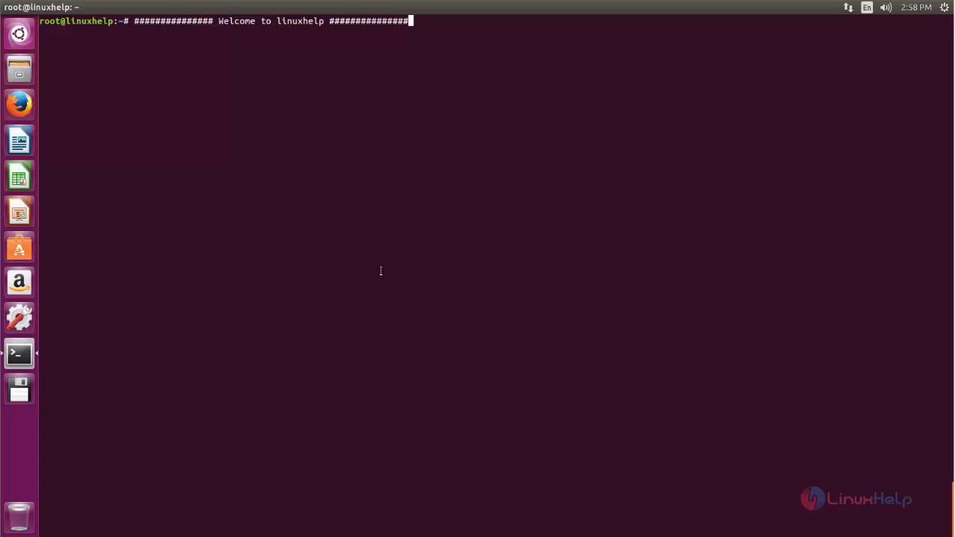
{"action": "mouse_move", "coordinate": [472, 263]}
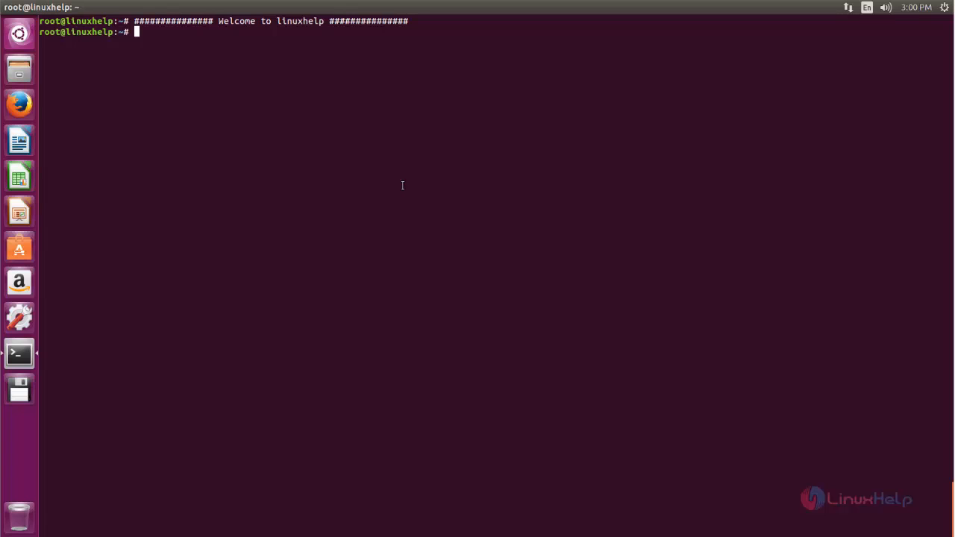
Step: Add the ppa:klaus-vormweg/ppa repository and refresh package lists with apt-get update
{"action": "type", "text": "add-apt-repository ppa:klaus-vormweg/ppa"}
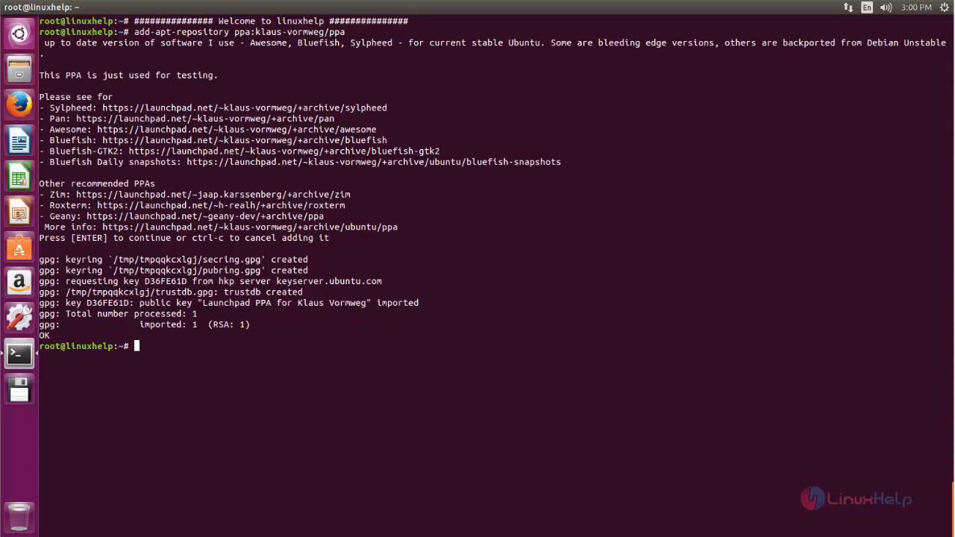
{"action": "type", "text": "apt"}
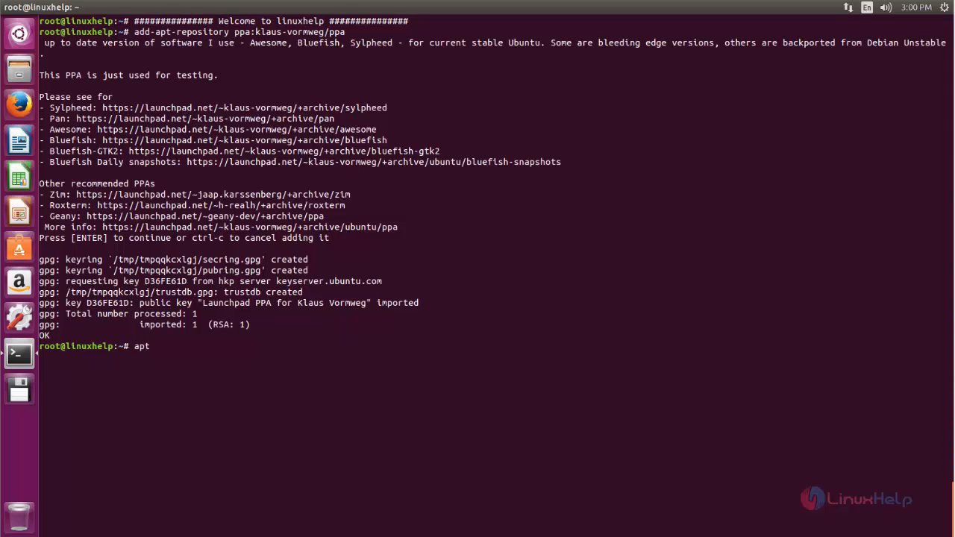
{"action": "type", "text": "-get"}
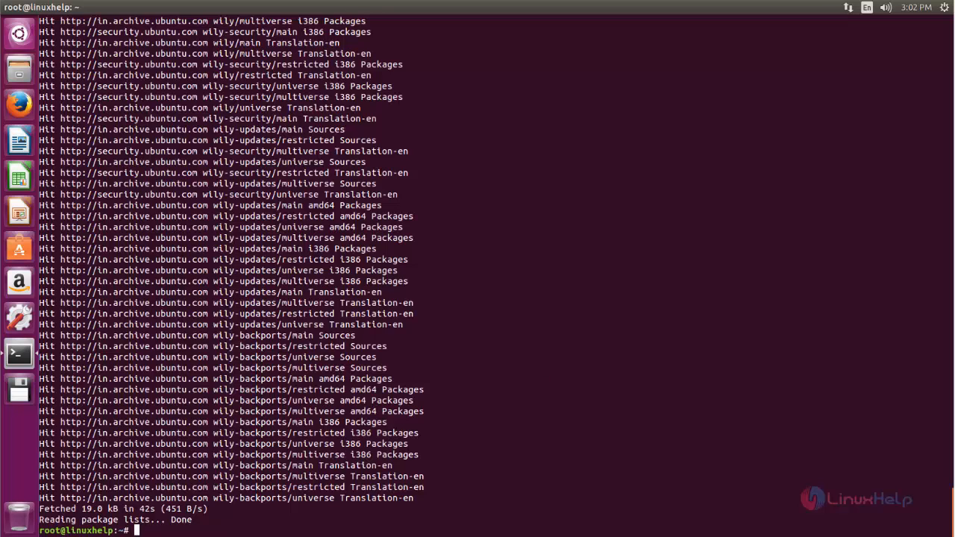
Step: Install gftp with apt-get install gftp -y, pulling in gftp-common, gftp-gtk and gftp-text
{"action": "type", "text": "apt-get i"}
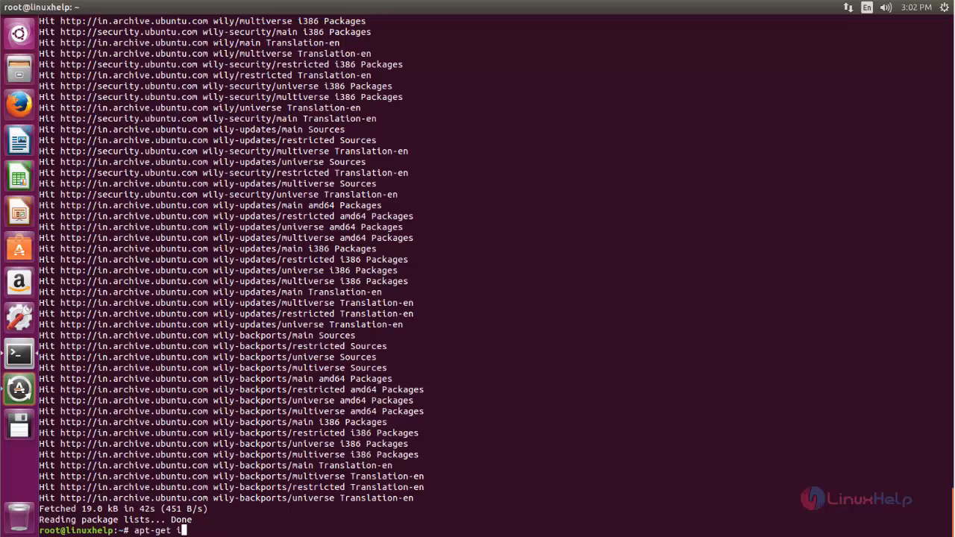
{"action": "type", "text": "nstall"}
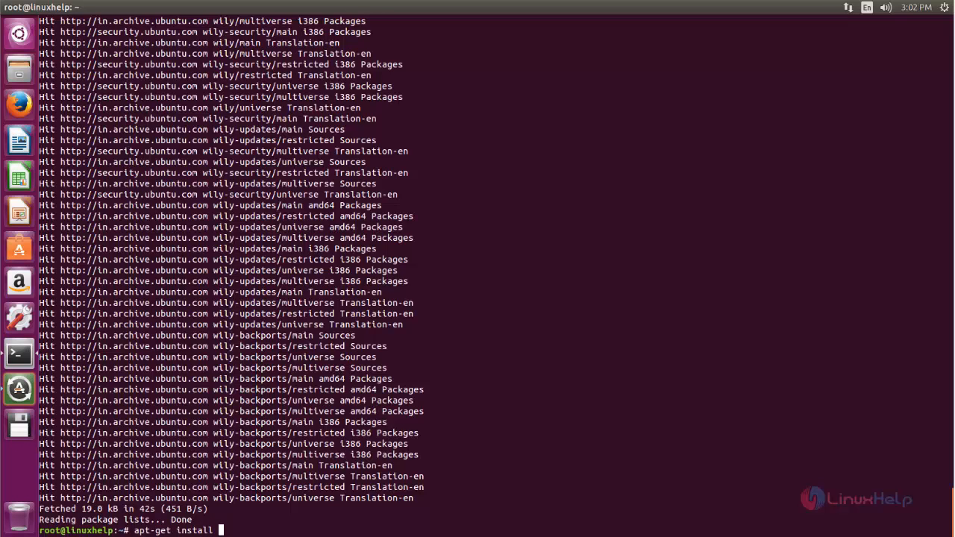
{"action": "type", "text": "gftp -y"}
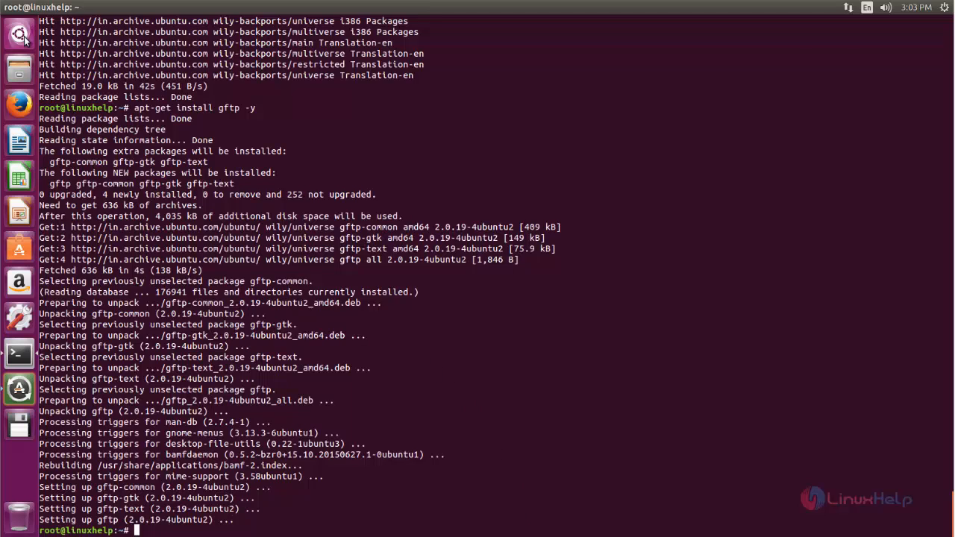
Step: Search the Ubuntu Dash for 'gftp' and launch gFTP 2.0.19
{"action": "left_click", "coordinate": [19, 35]}
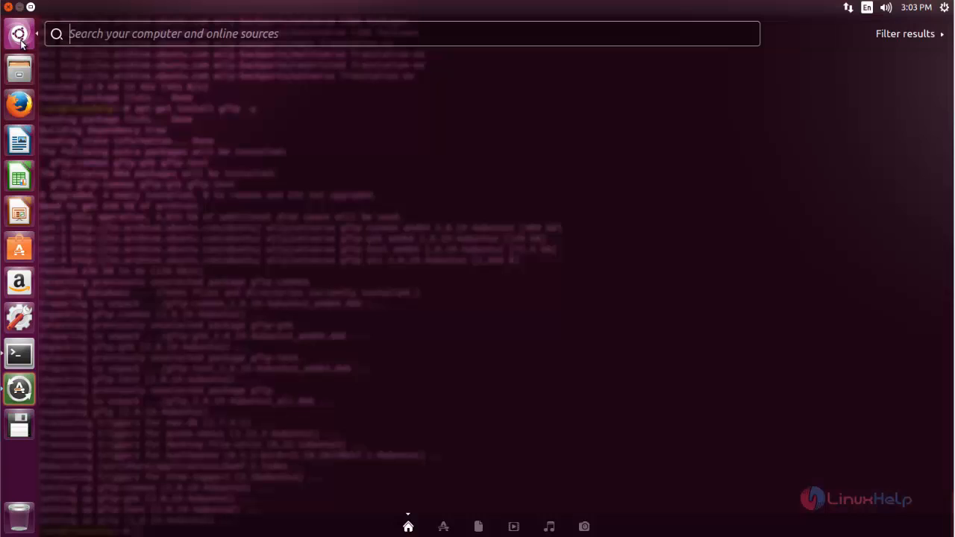
{"action": "type", "text": "gftp"}
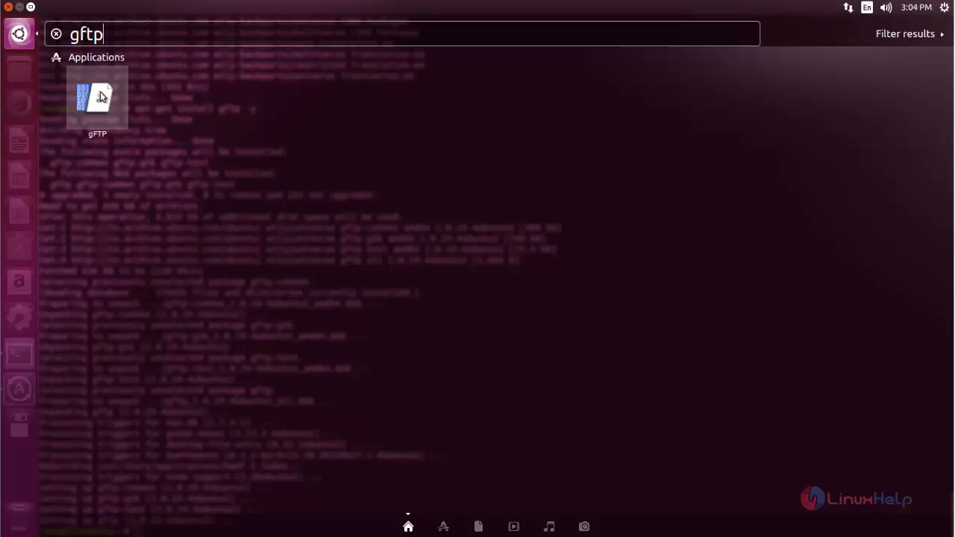
{"action": "mouse_move", "coordinate": [159, 137]}
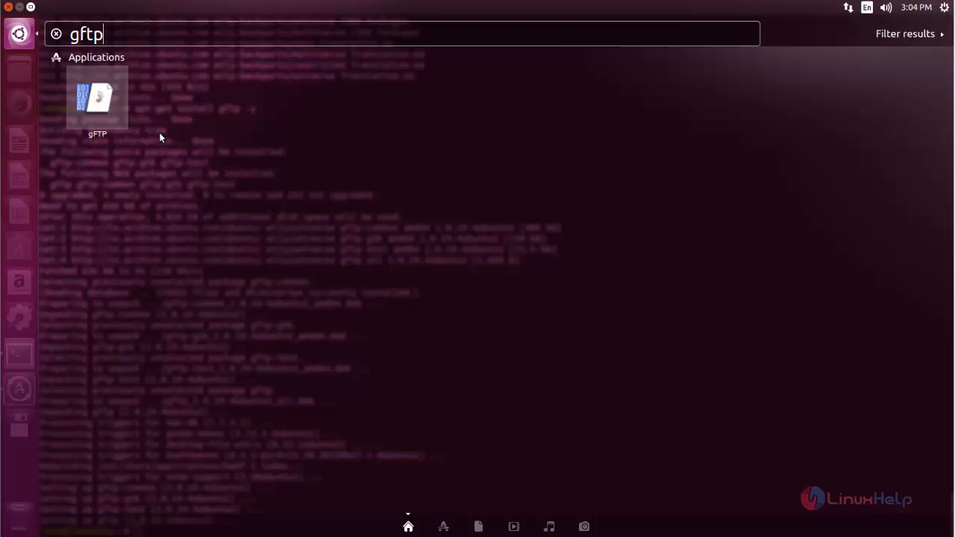
{"action": "left_click", "coordinate": [97, 97]}
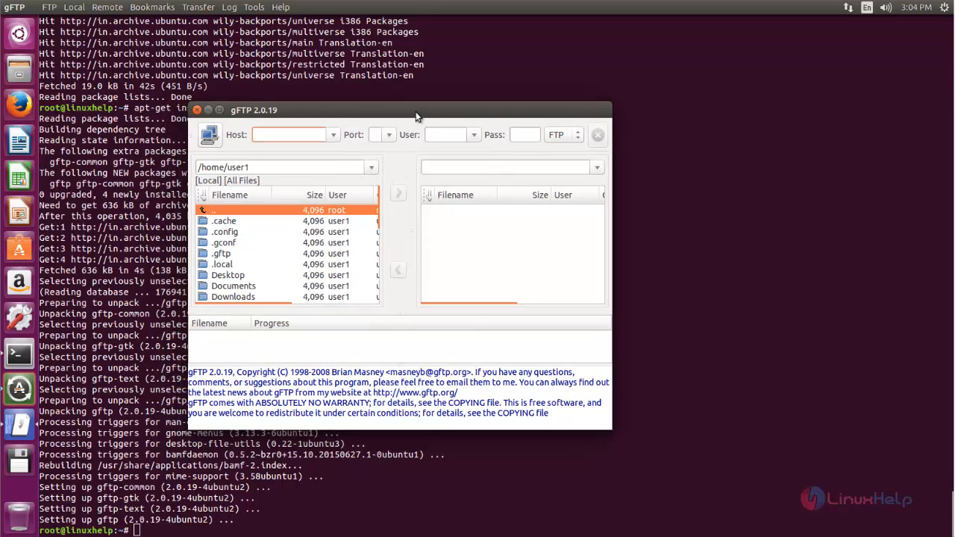
{"action": "left_click", "coordinate": [290, 134]}
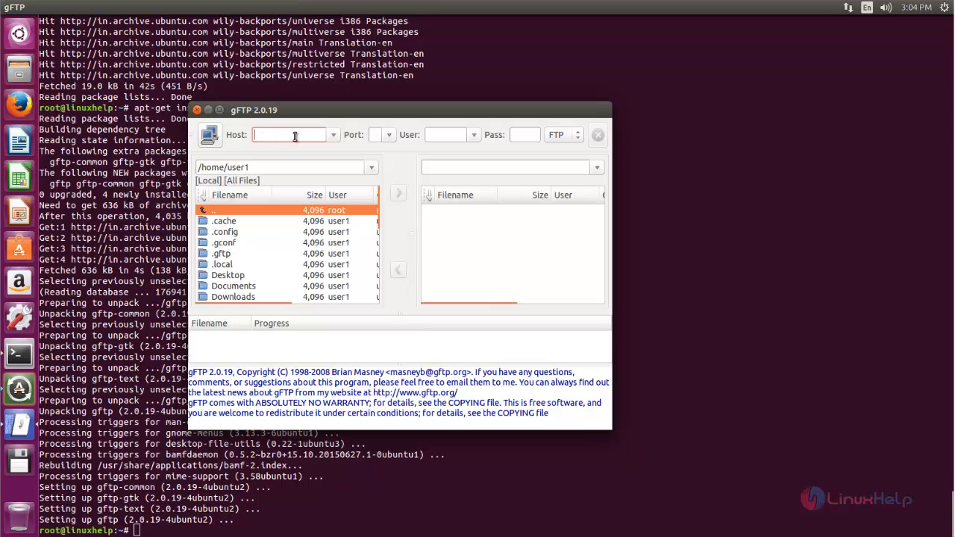
{"action": "mouse_move", "coordinate": [372, 164]}
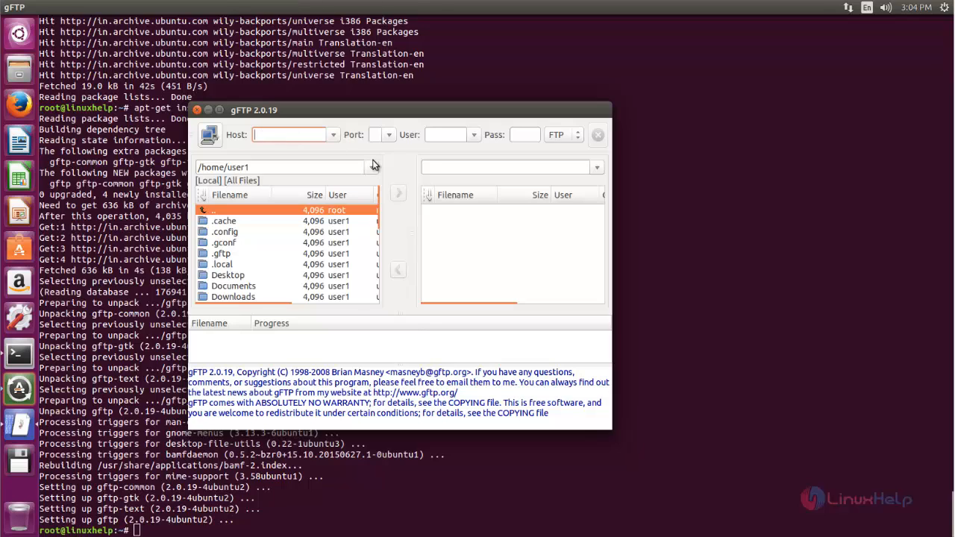
{"action": "mouse_move", "coordinate": [440, 155]}
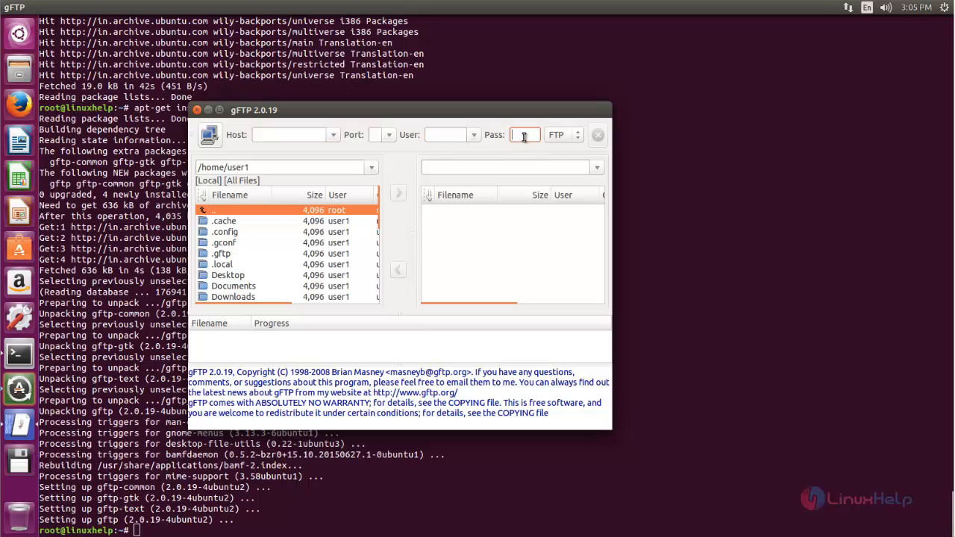
{"action": "mouse_move", "coordinate": [571, 147]}
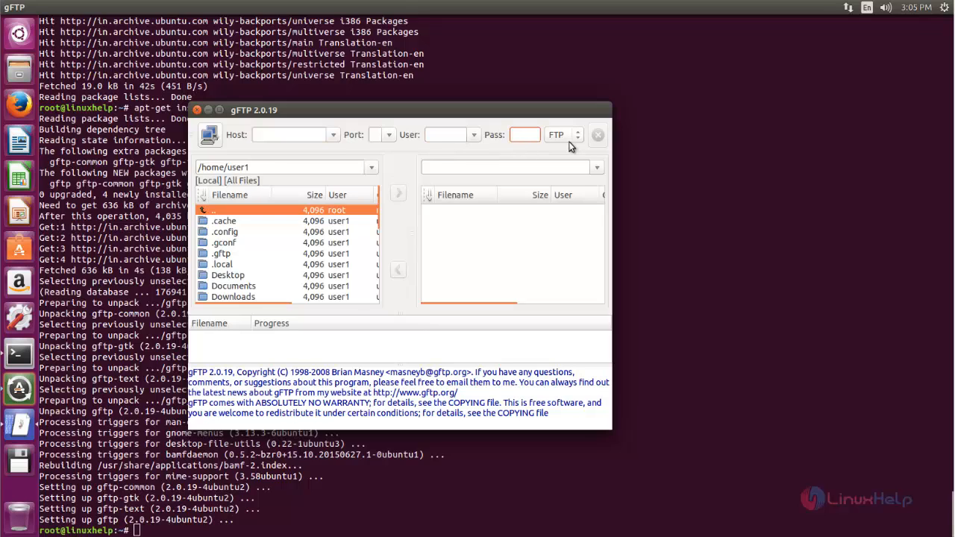
{"action": "left_click", "coordinate": [563, 135]}
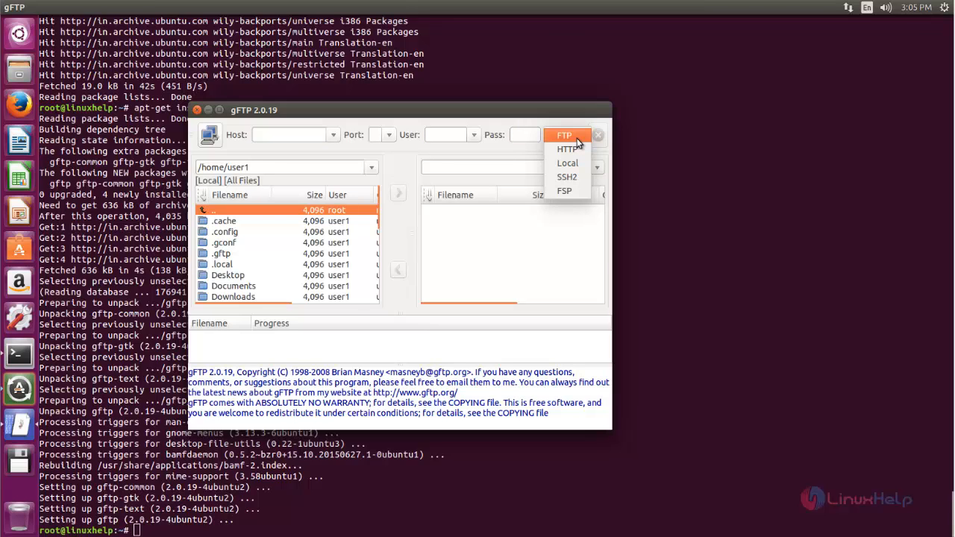
{"action": "mouse_move", "coordinate": [592, 140]}
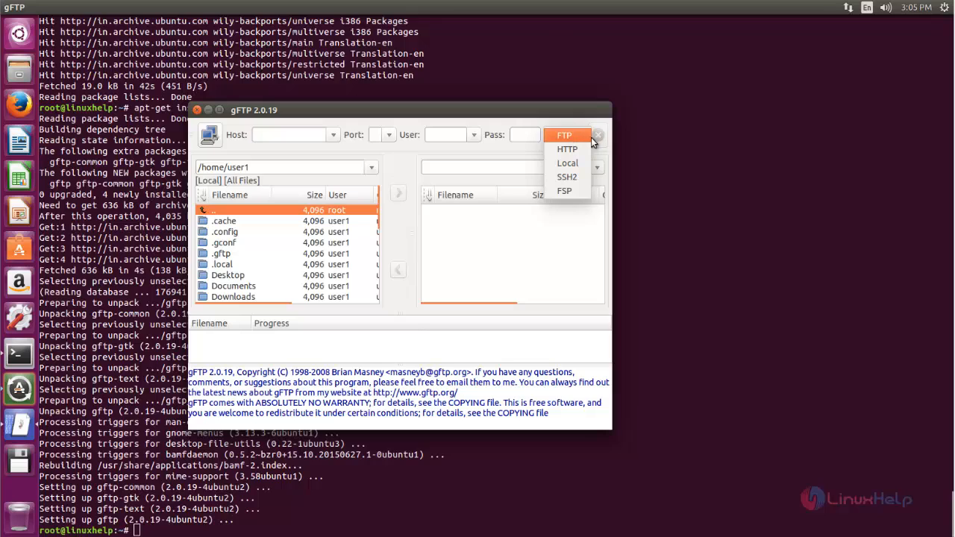
{"action": "mouse_move", "coordinate": [572, 201]}
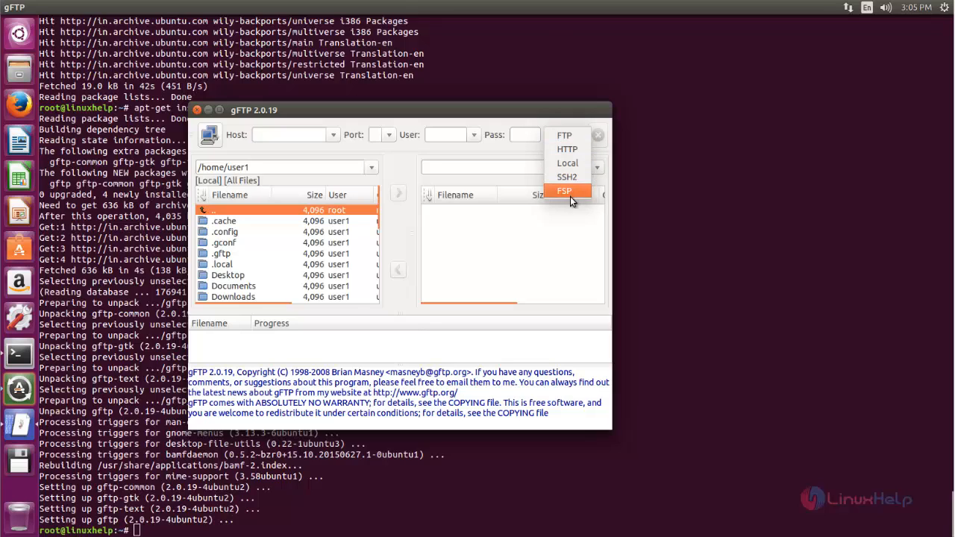
{"action": "left_click", "coordinate": [566, 191]}
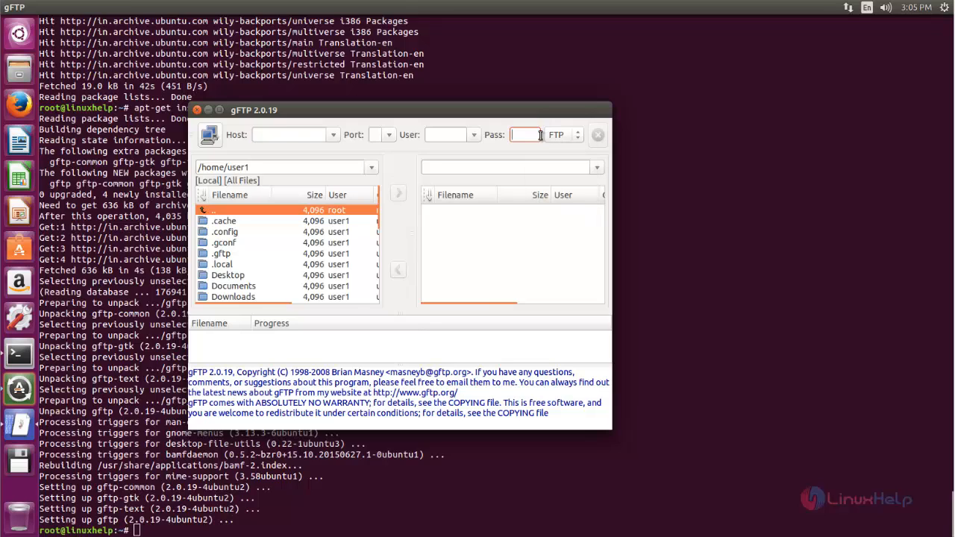
{"action": "left_click", "coordinate": [291, 135]}
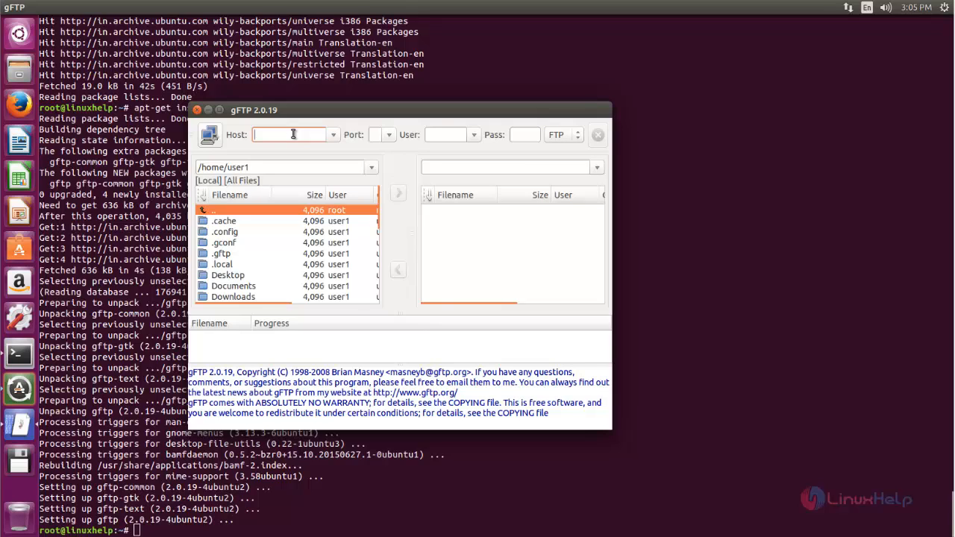
Step: Connect to host 192.168.5.141 on port 21 using the FTP protocol
{"action": "type", "text": "192.168.5.141"}
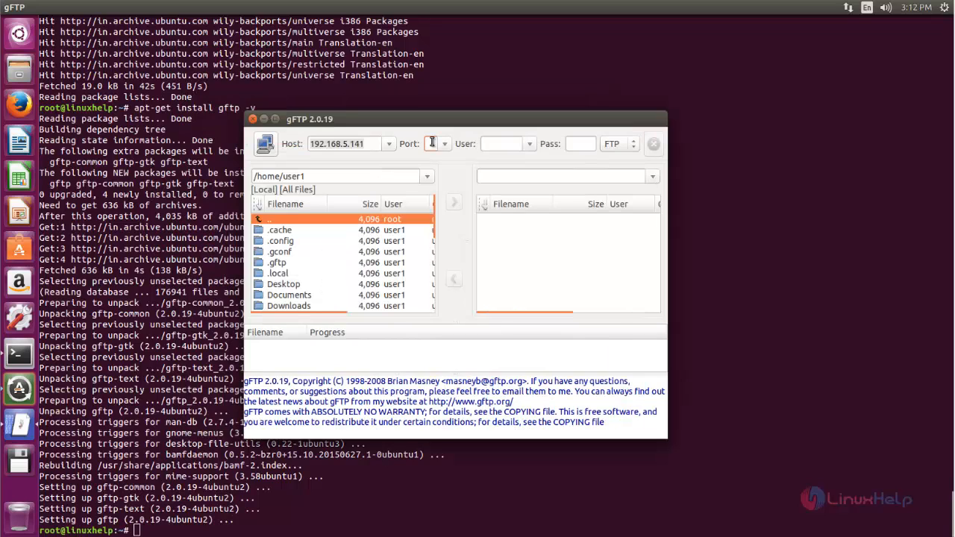
{"action": "type", "text": "21"}
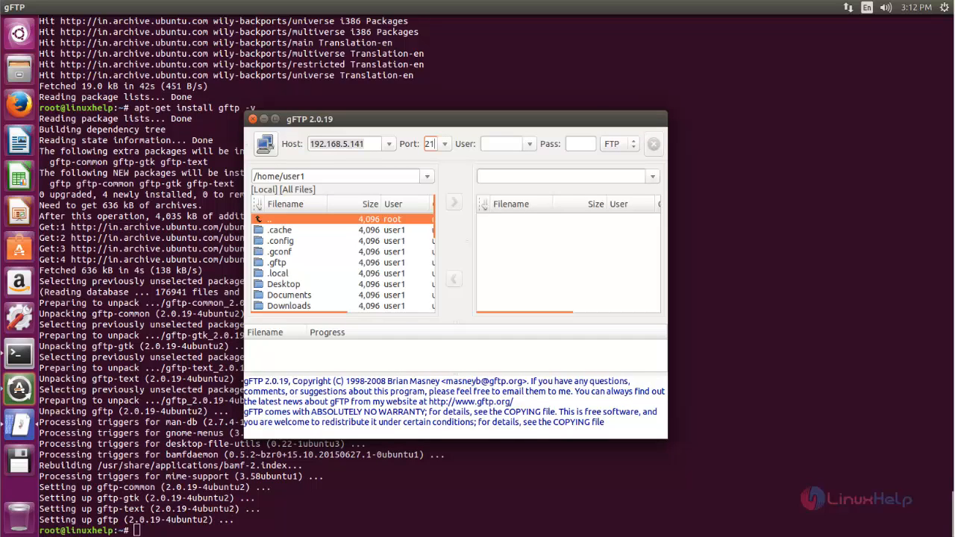
{"action": "left_click", "coordinate": [500, 143]}
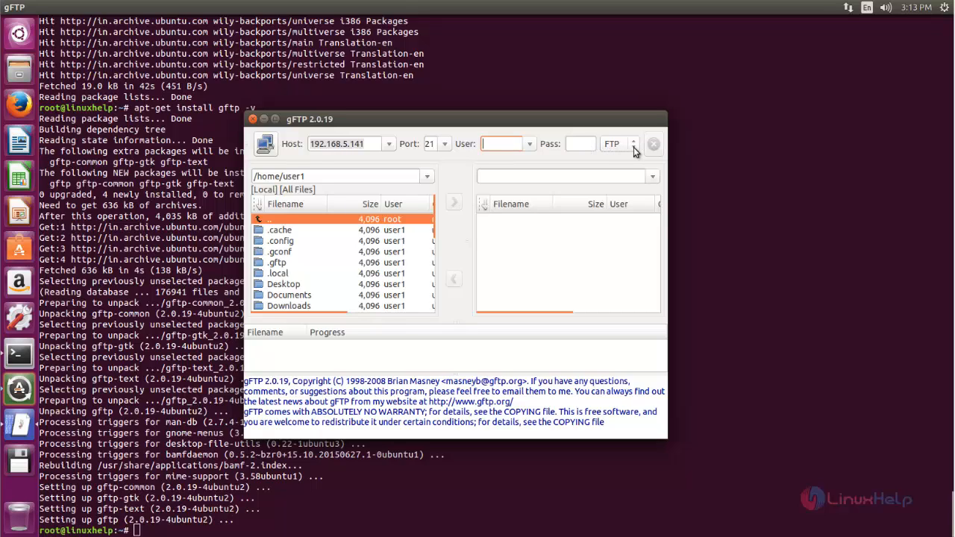
{"action": "left_click", "coordinate": [634, 143]}
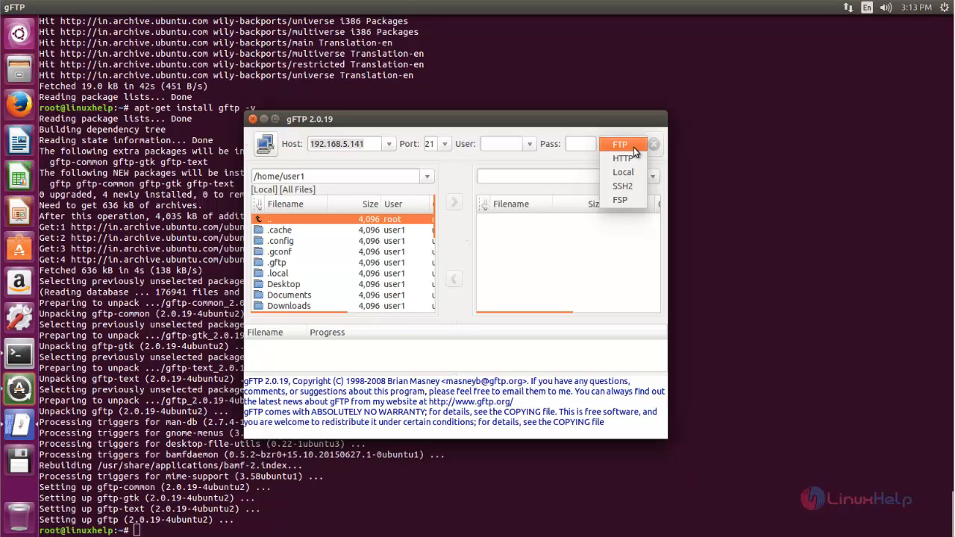
{"action": "left_click", "coordinate": [619, 144]}
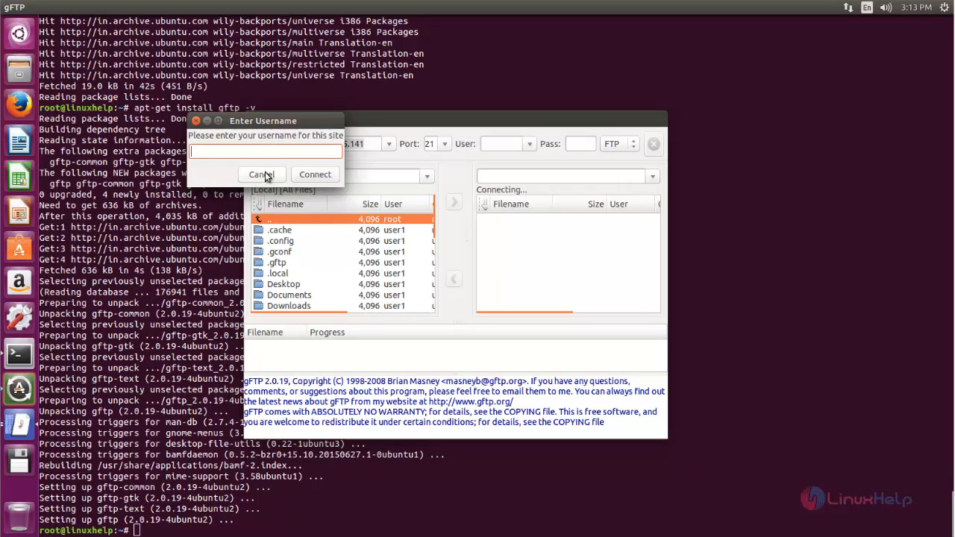
Step: Skip the username to log in anonymously, then open the remote pub folder to list /pub/cent files
{"action": "left_click", "coordinate": [315, 174]}
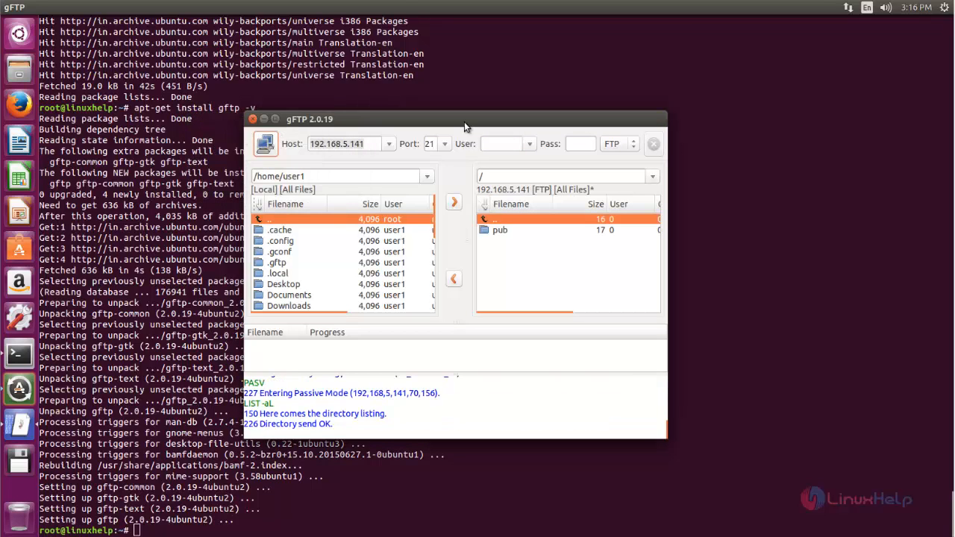
{"action": "mouse_move", "coordinate": [575, 230]}
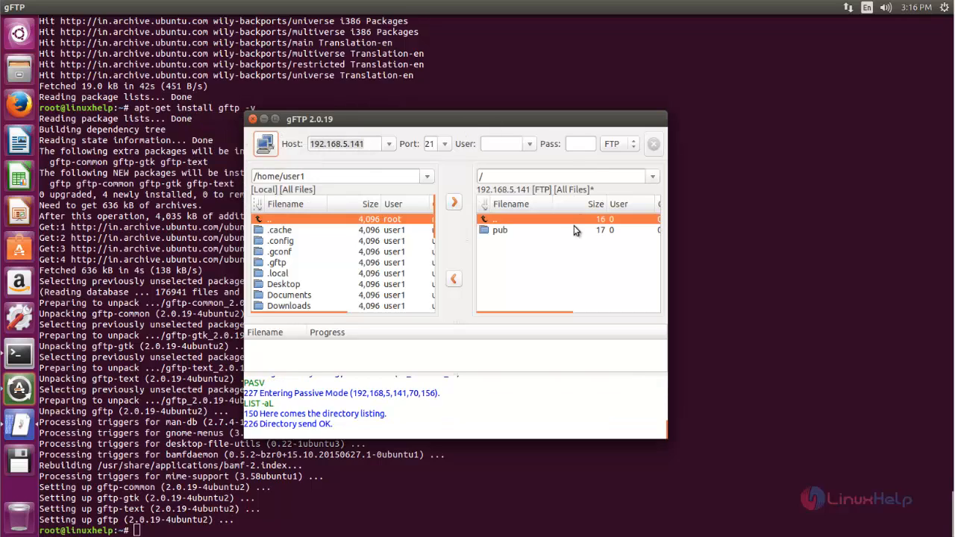
{"action": "mouse_move", "coordinate": [545, 249]}
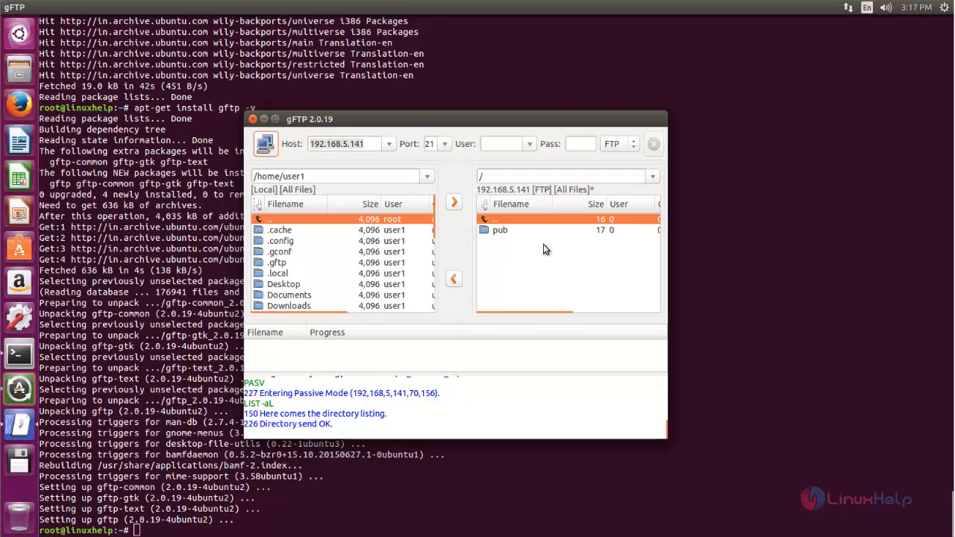
{"action": "left_click", "coordinate": [500, 230]}
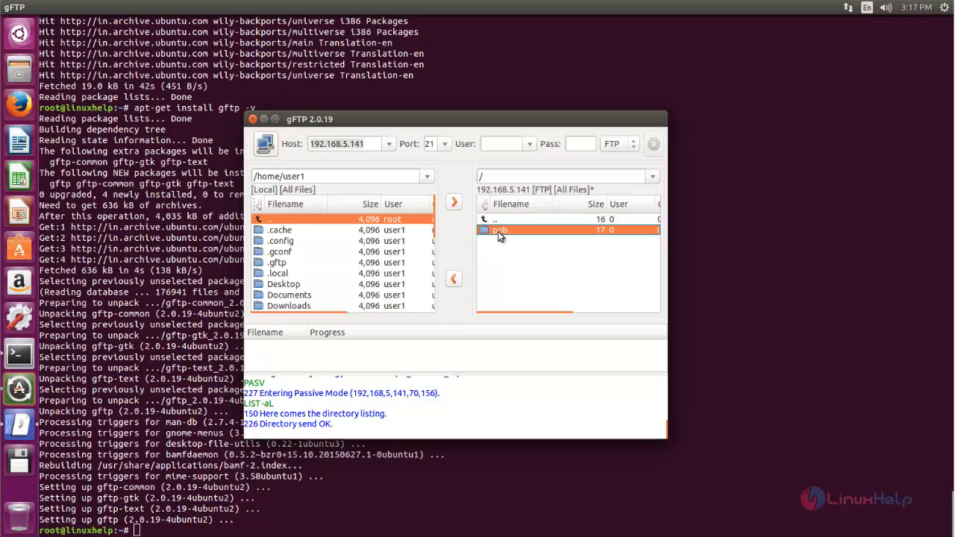
{"action": "double_click", "coordinate": [499, 230]}
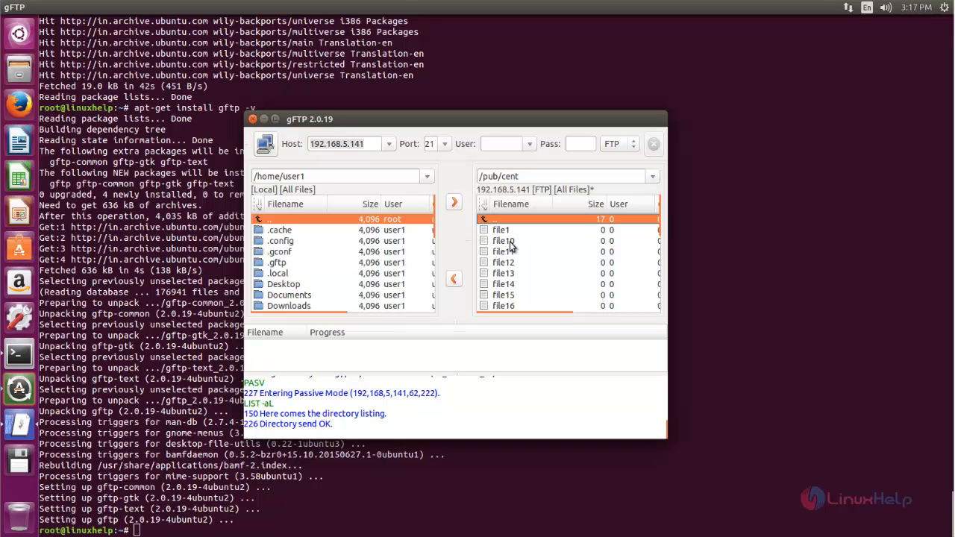
{"action": "mouse_move", "coordinate": [513, 256]}
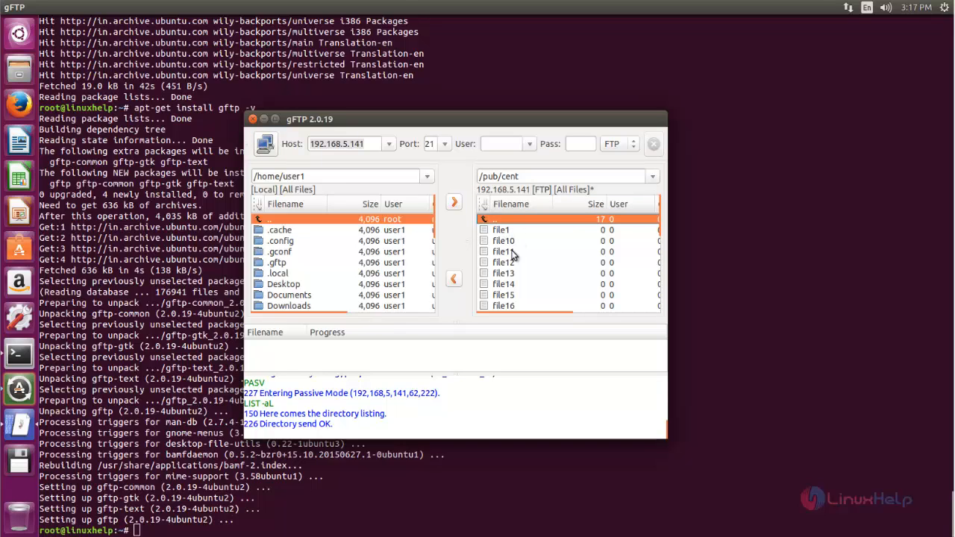